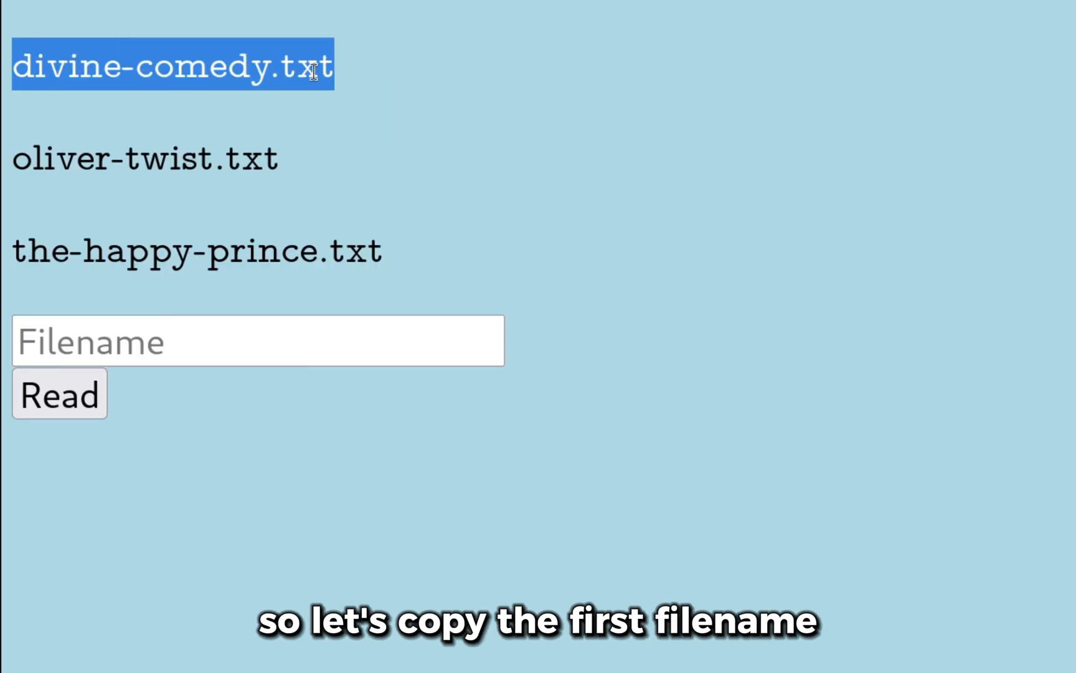
Step: Copy the first listed book filename and enter /flag.txt as the file to read
right_click(123, 354)
type("/flag.txt")
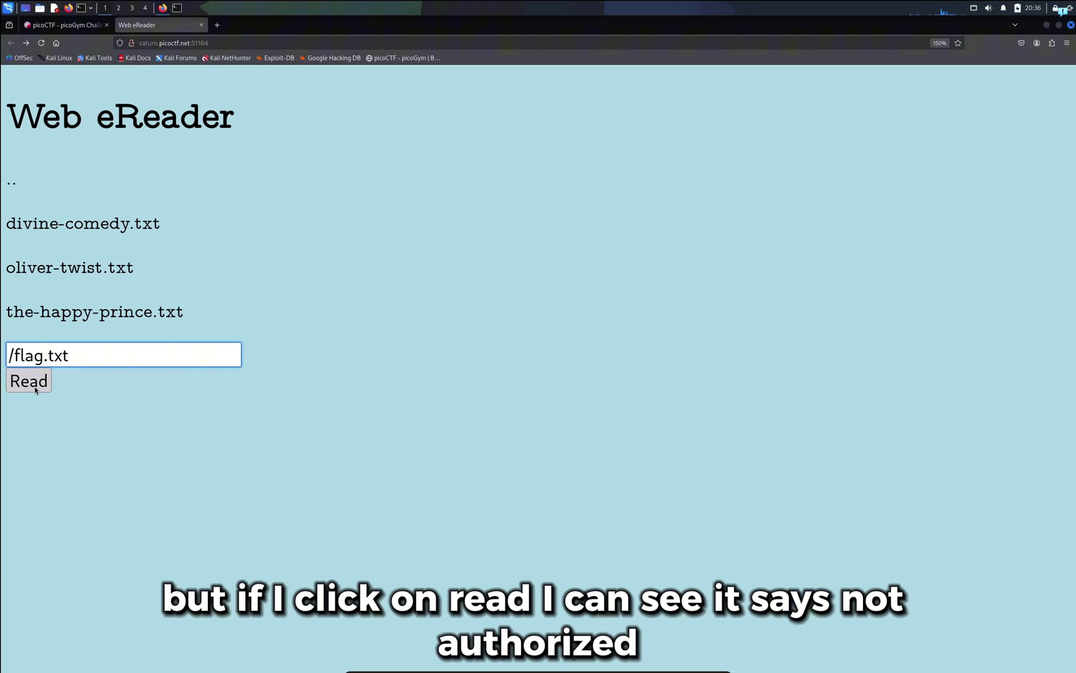
Step: Read /flag.txt, see Not Authorized, and review the Forbidden Paths challenge description
left_click(28, 381)
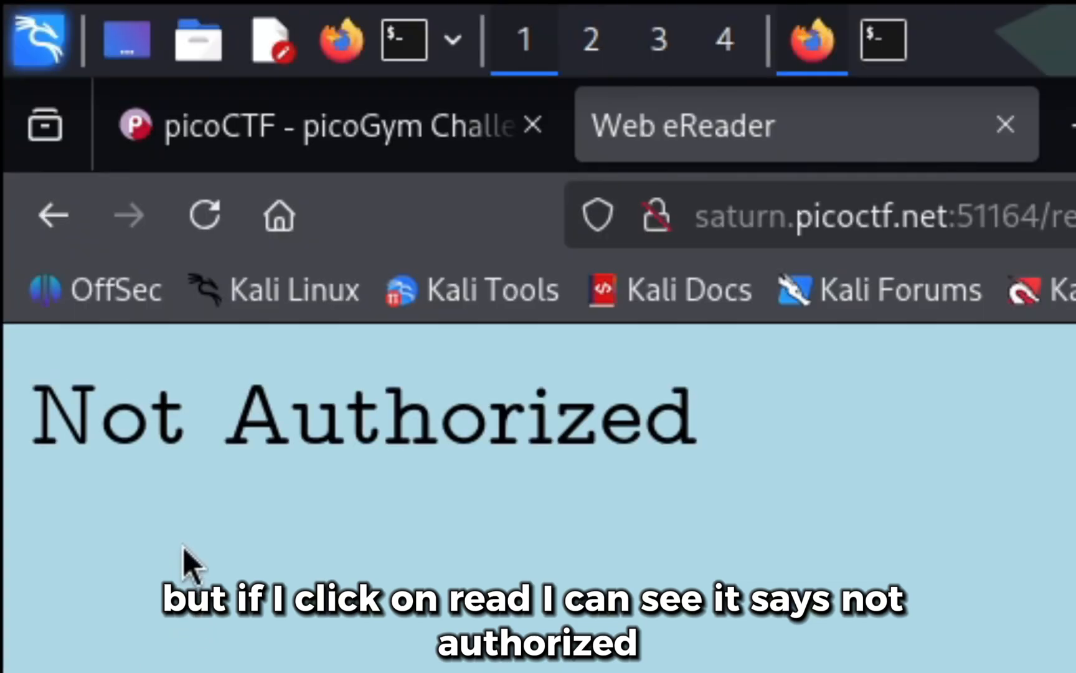
left_click(312, 126)
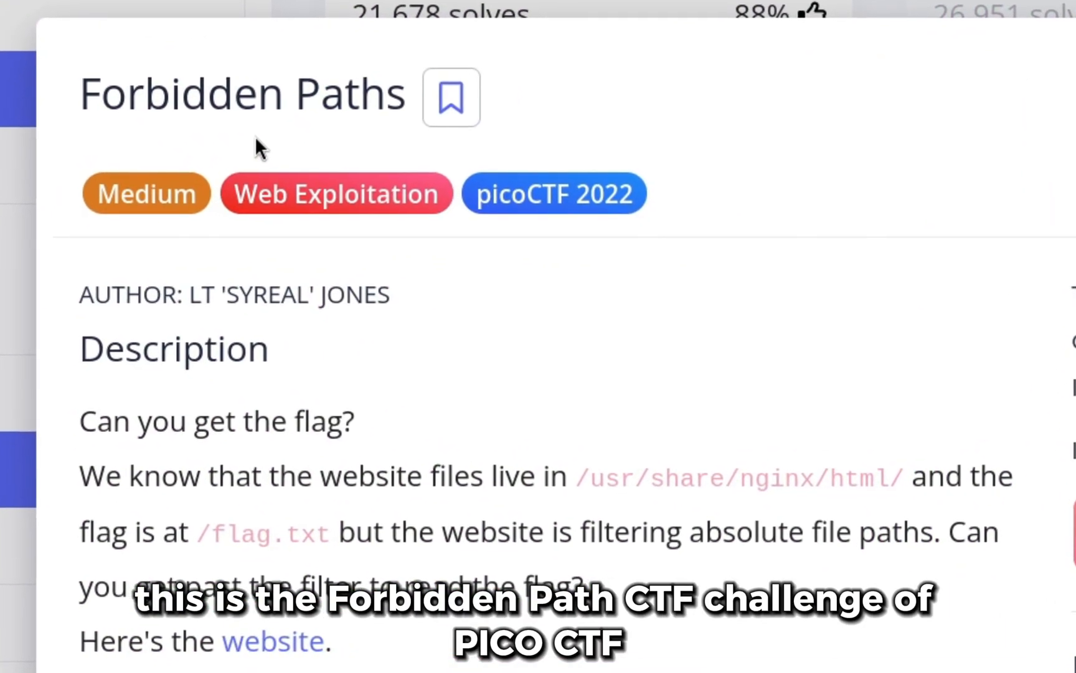
scroll("up", 3)
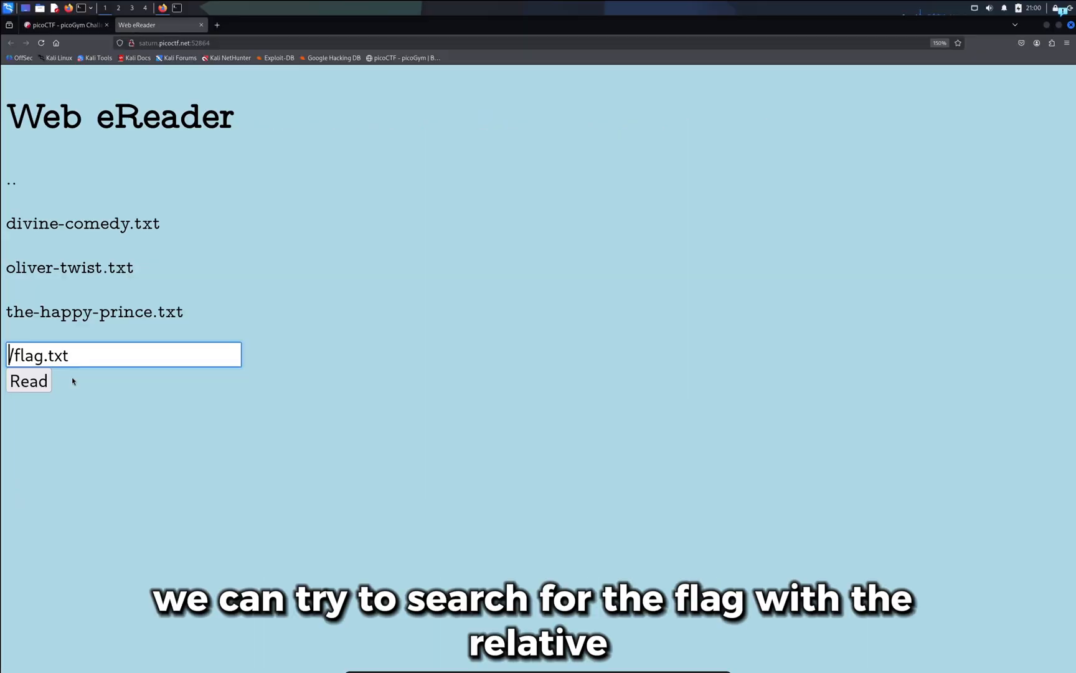
mouse_move(55, 375)
type("..")
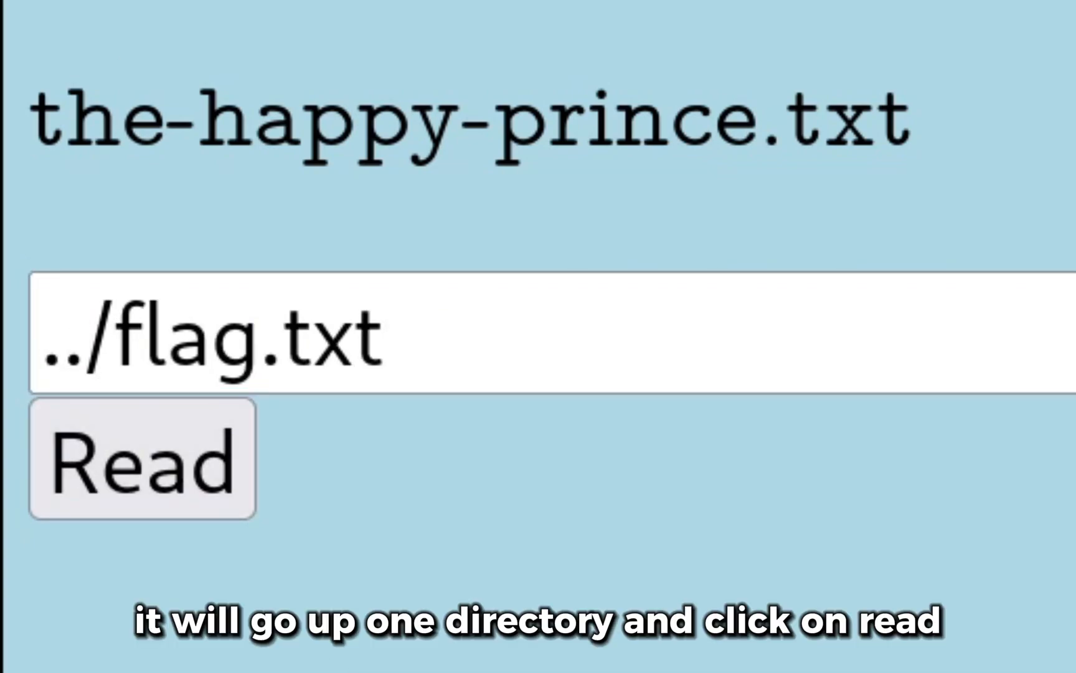
Step: Try ../flag.txt and ../../flag.txt, both reporting File does not exist, then revisit the description
left_click(141, 460)
type("../")
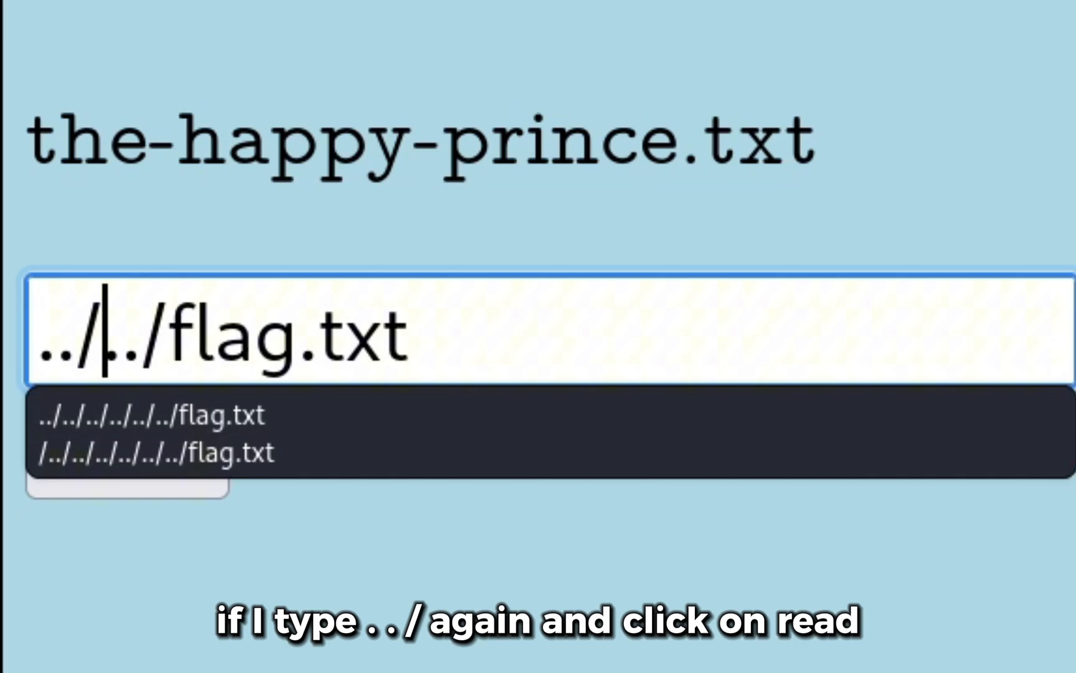
left_click(128, 491)
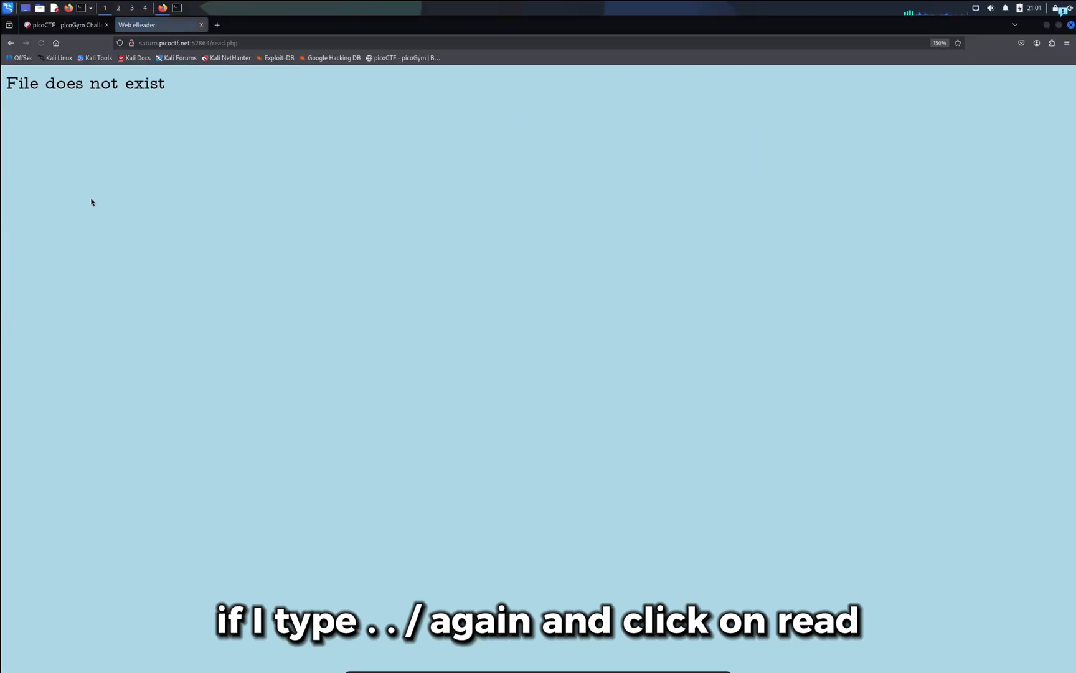
left_click(62, 26)
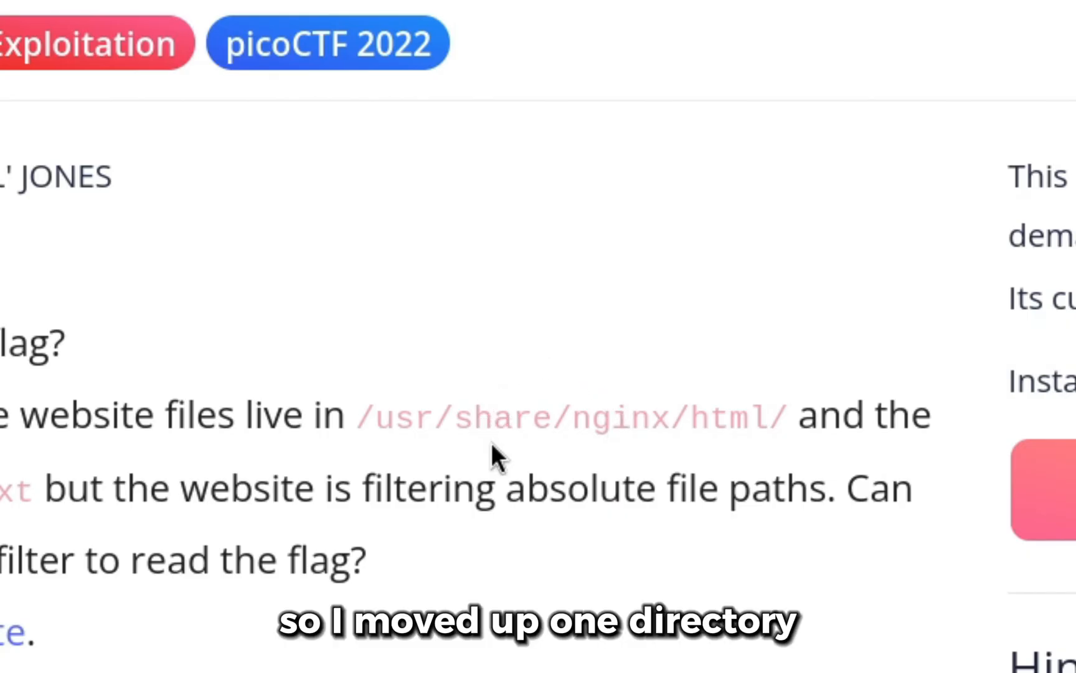
scroll("down", 3)
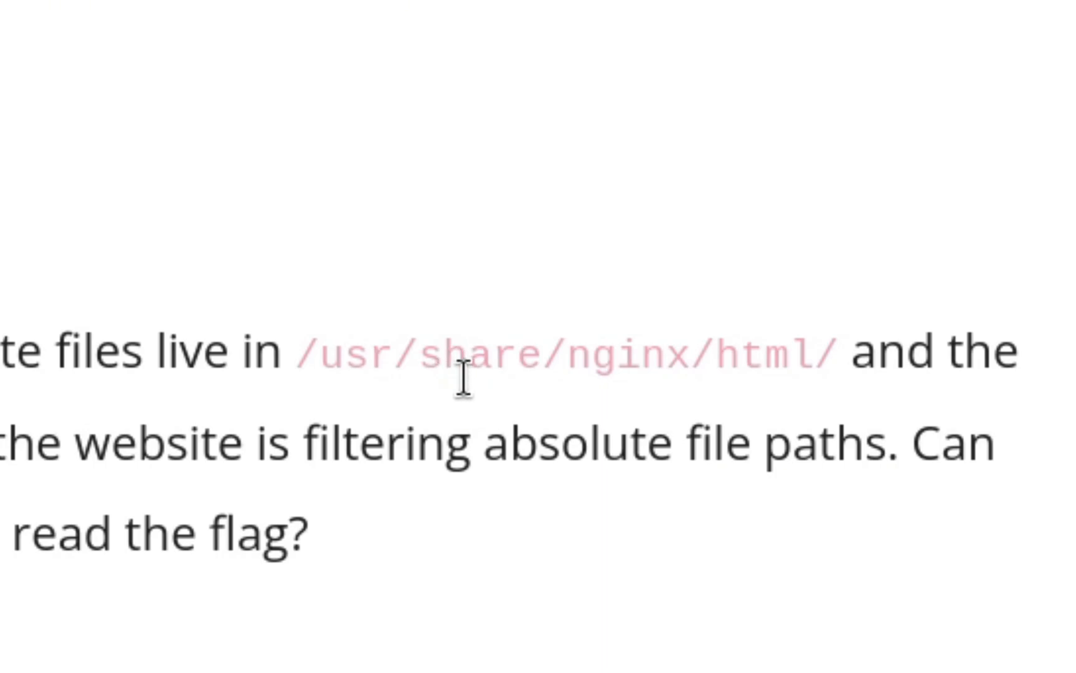
scroll("up", 3)
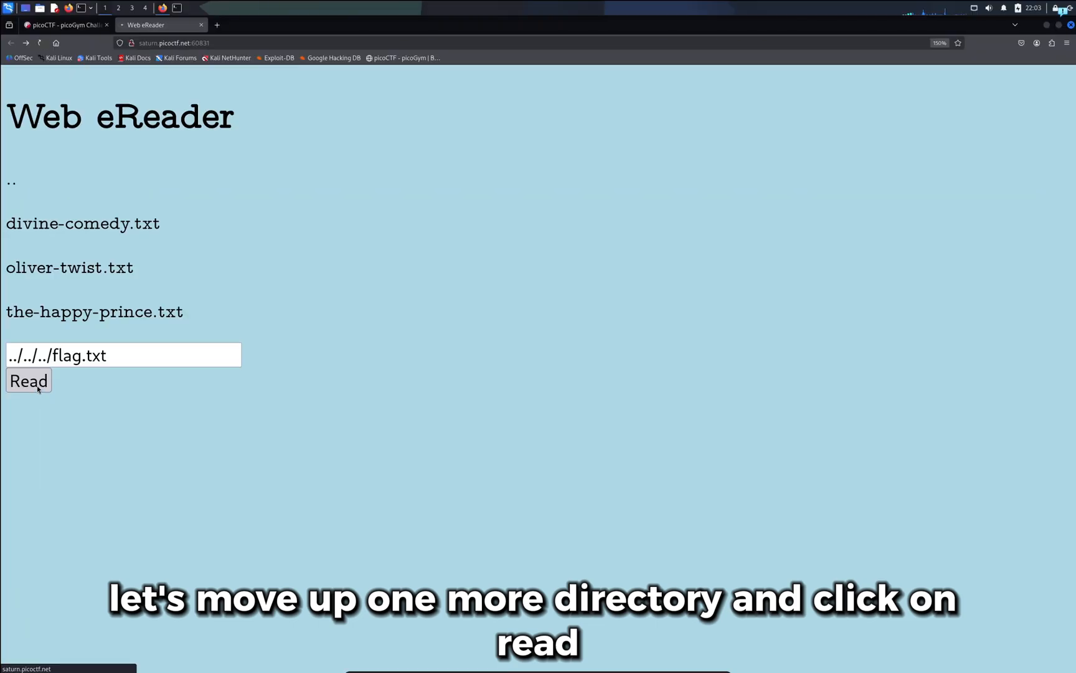
Step: Read ../../../flag.txt in the Web eReader
left_click(28, 381)
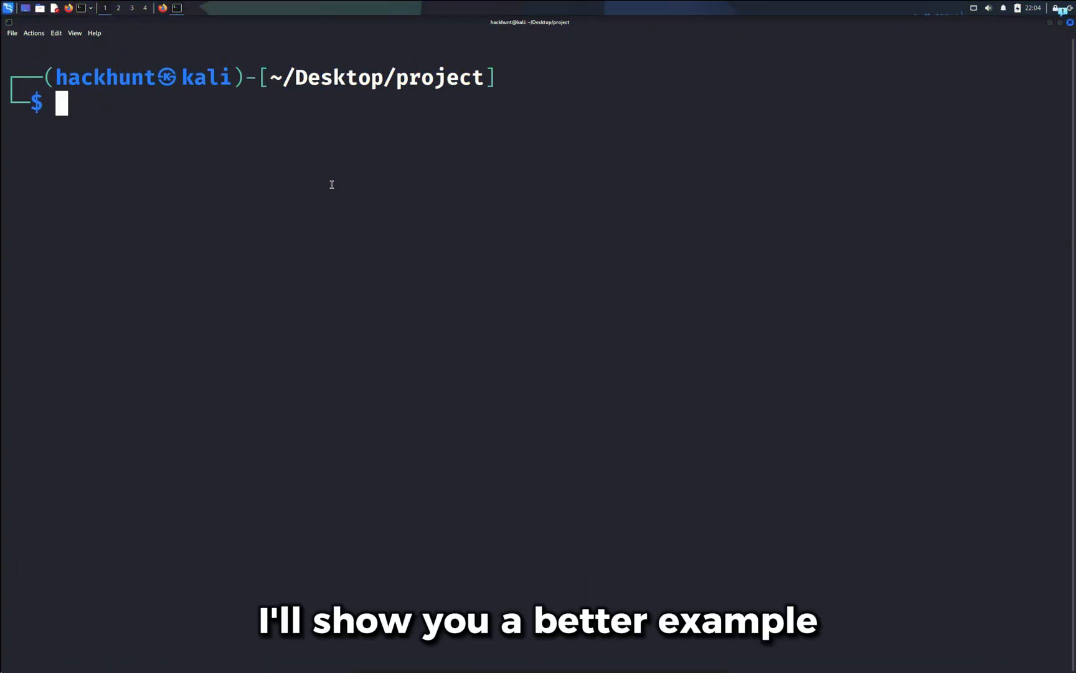
Step: Run pwd and cd .. commands from ~/Desktop/project to root, showing cd .. at / stays put
type("pwd")
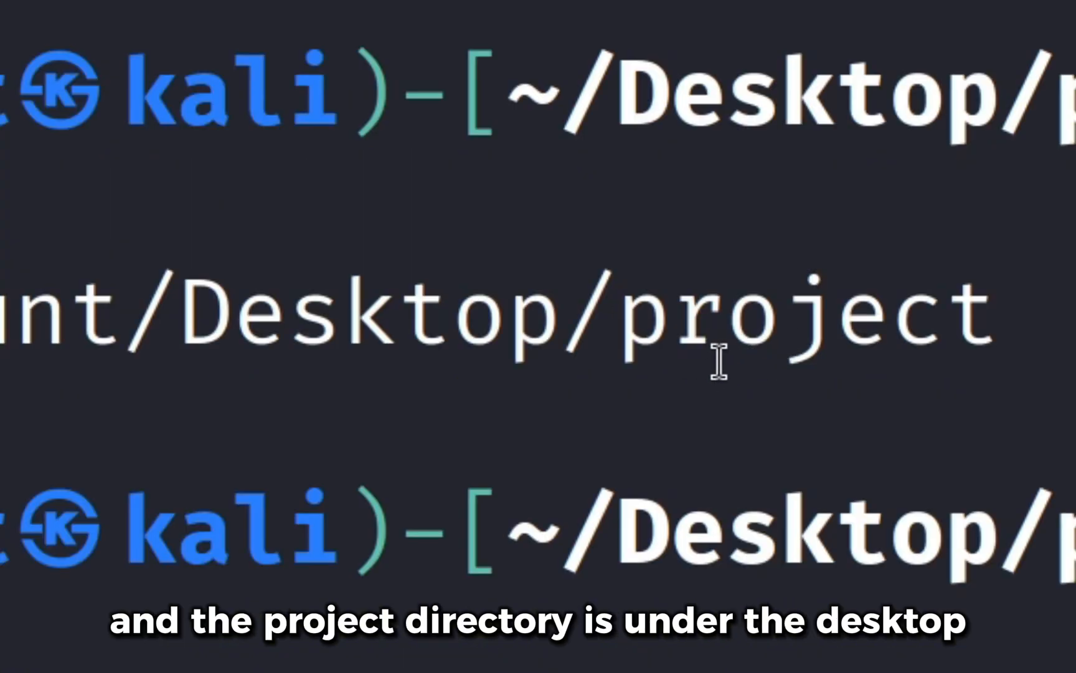
mouse_move(332, 344)
type("cd")
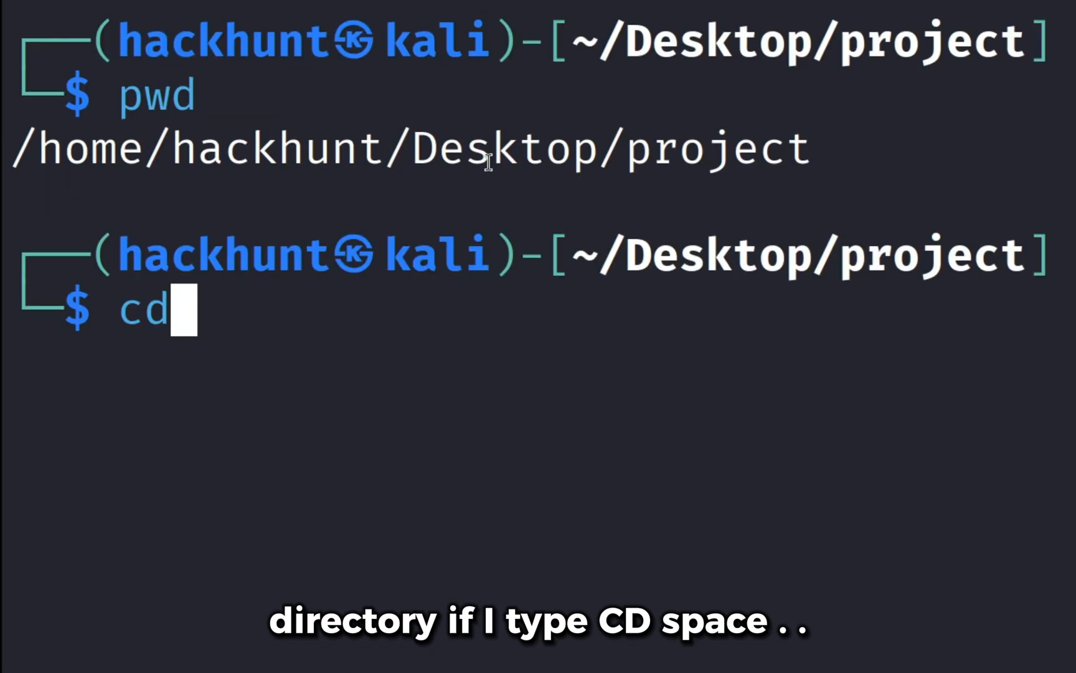
type(" ../../")
key("Return")
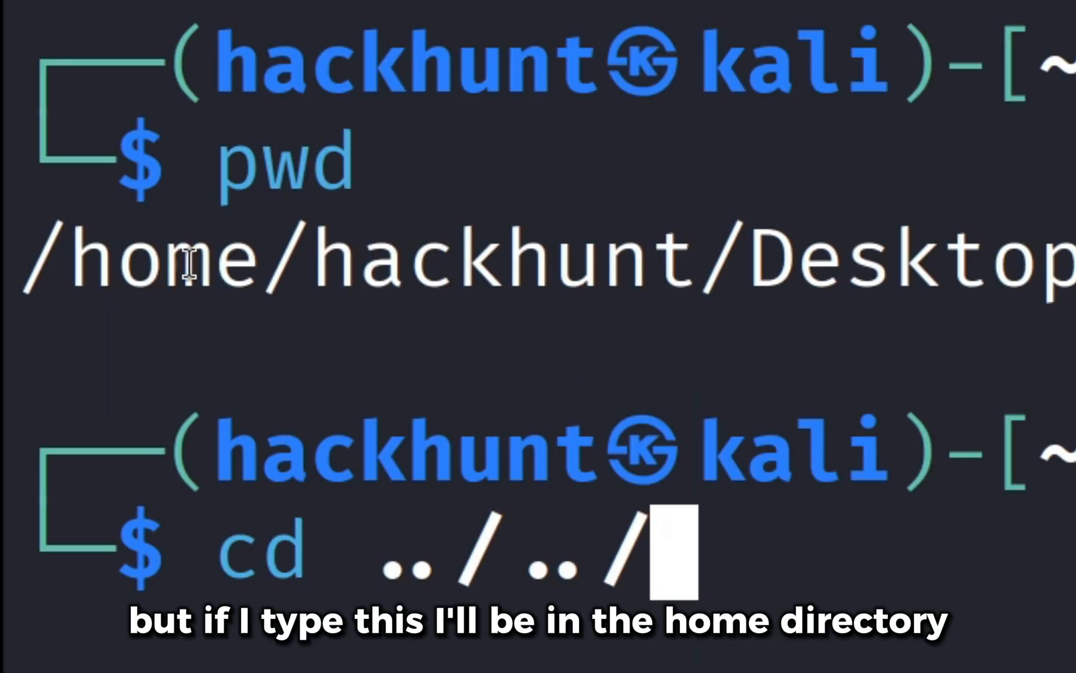
key("Return")
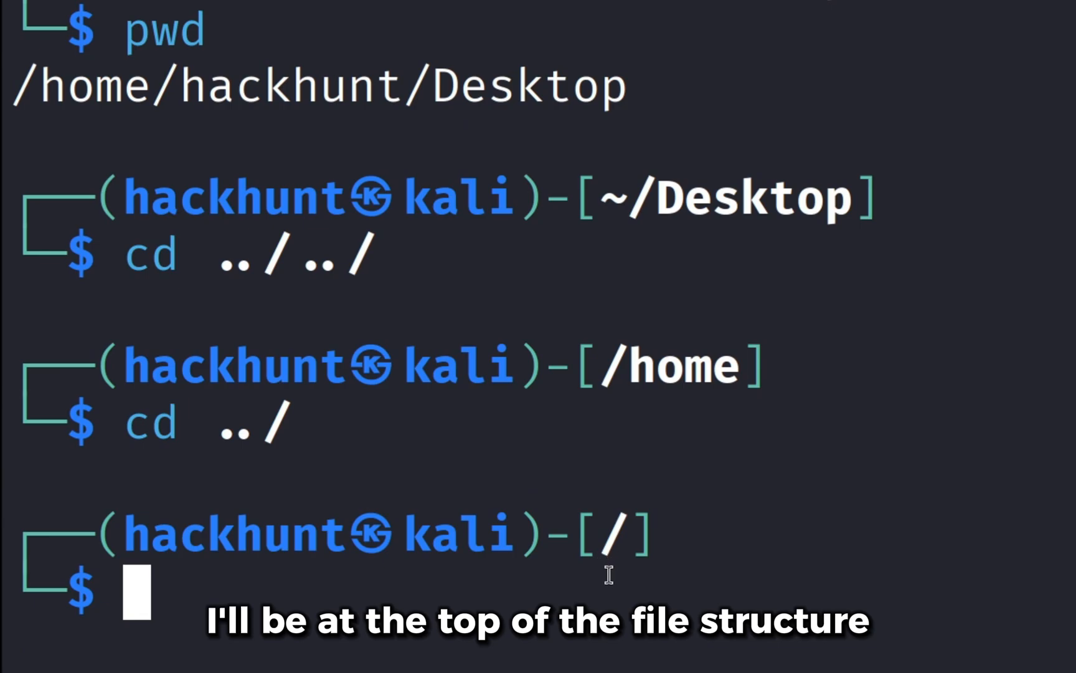
type("cd ..")
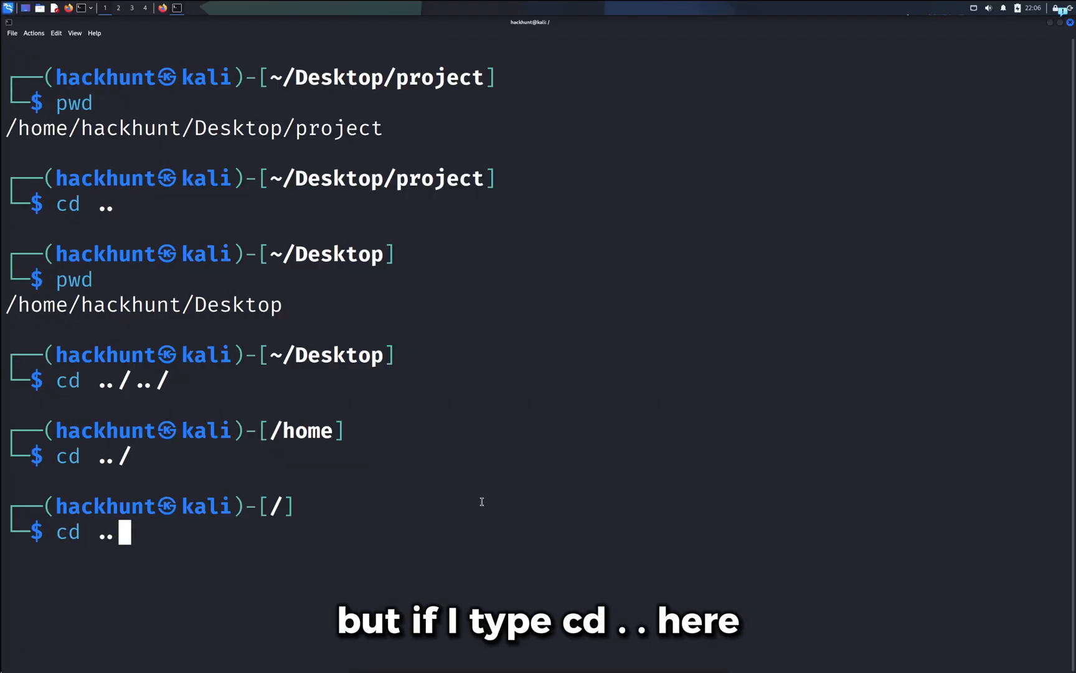
key("Return")
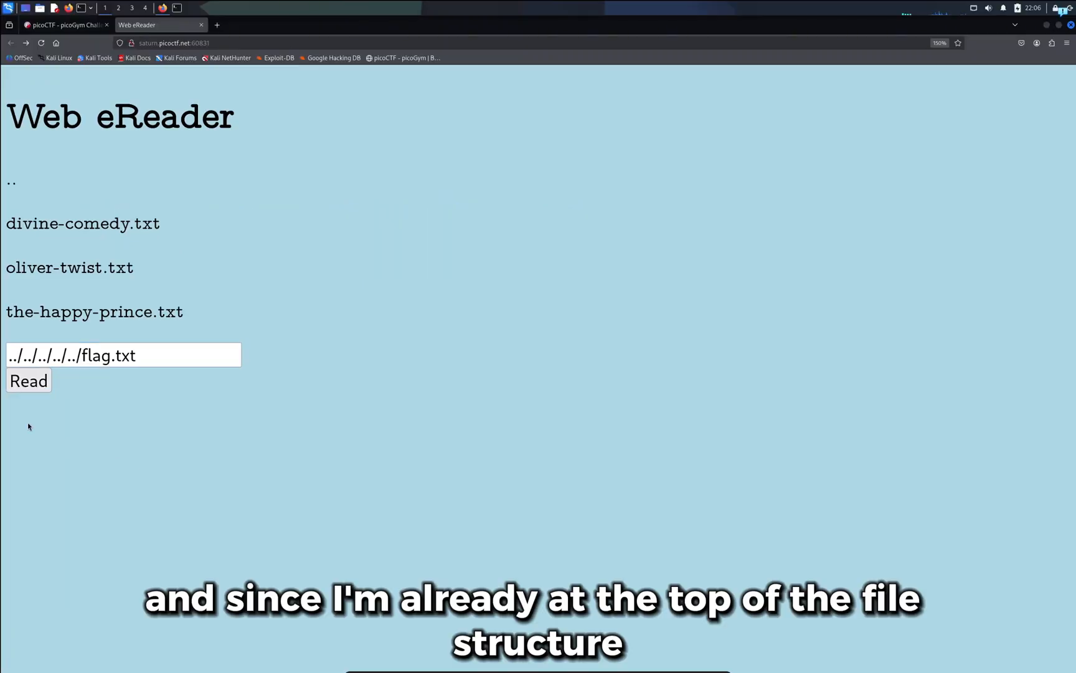
Step: Read ../../../../../flag.txt to reveal the picoCTF flag and copy it
left_click(28, 381)
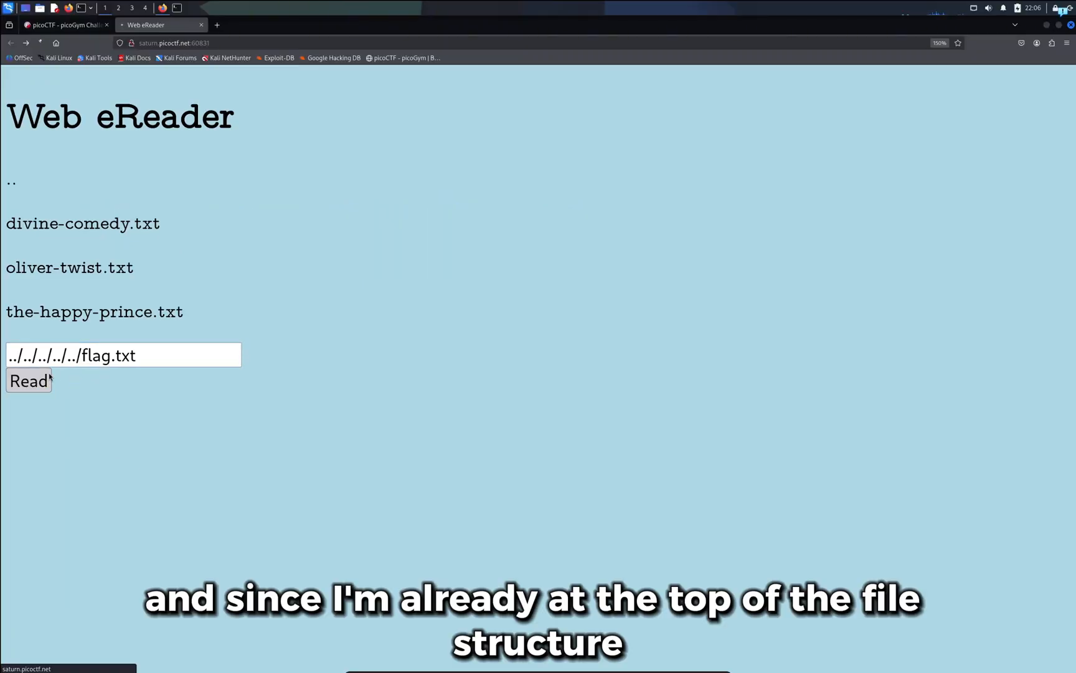
right_click(275, 51)
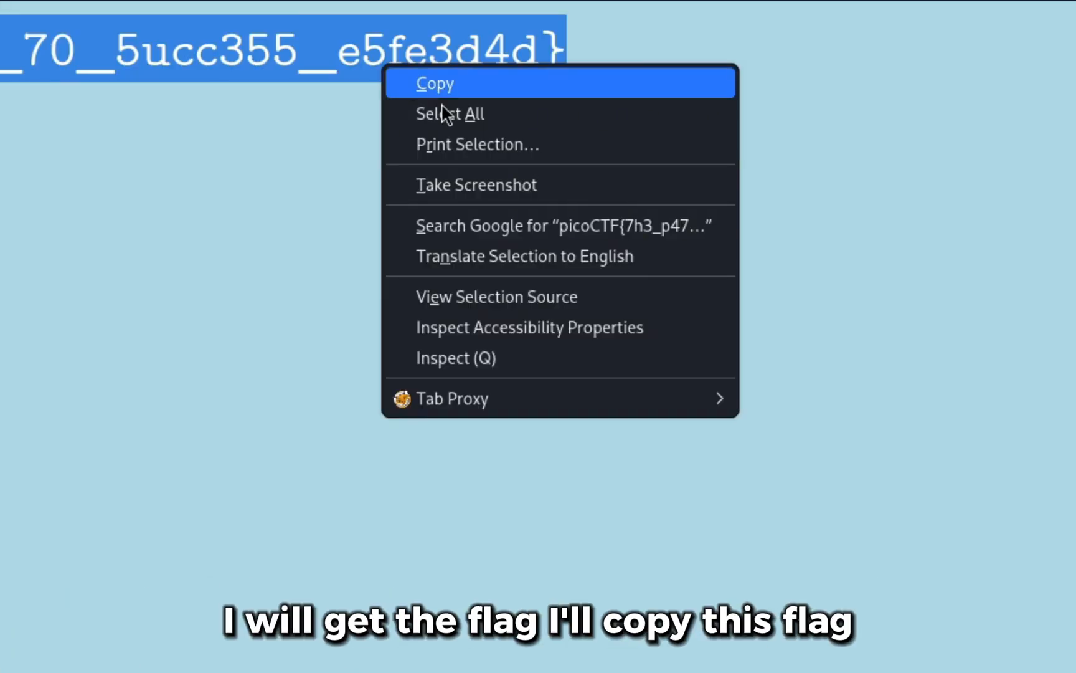
left_click(434, 83)
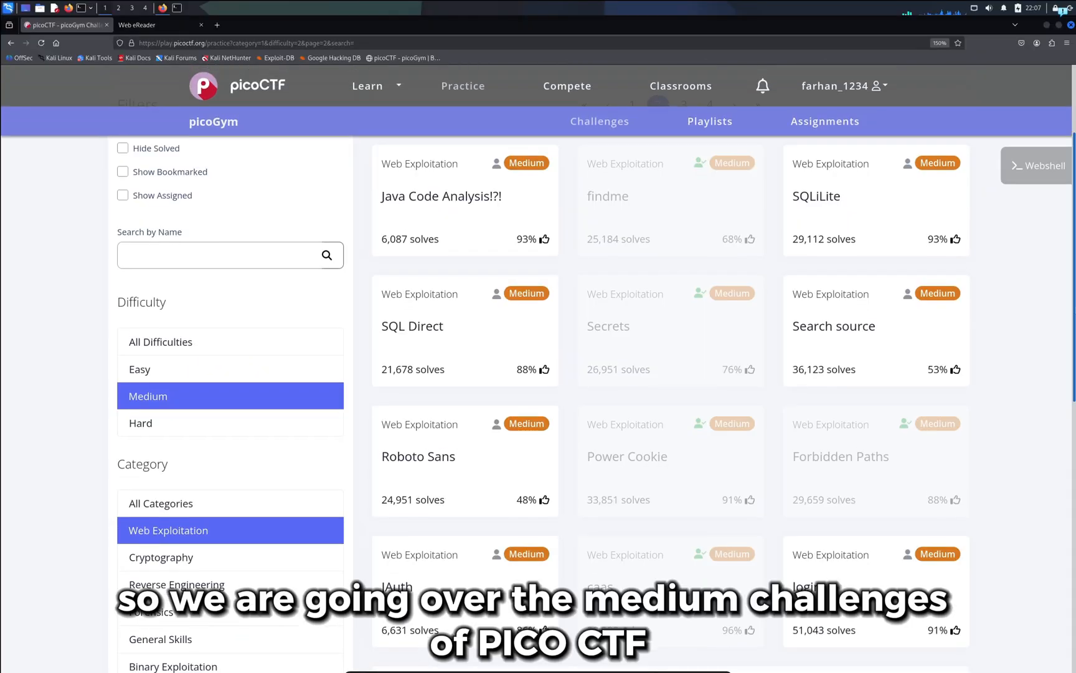
Step: Scroll the Medium Web Exploitation challenge list to see Forbidden Paths marked solved
scroll("up", 3)
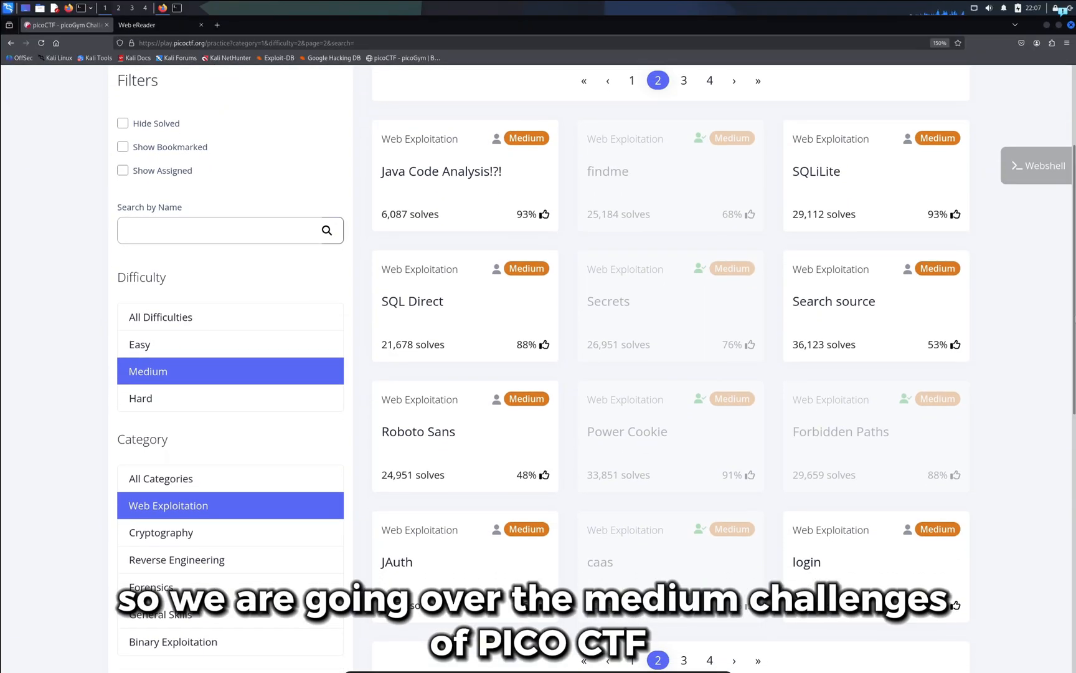